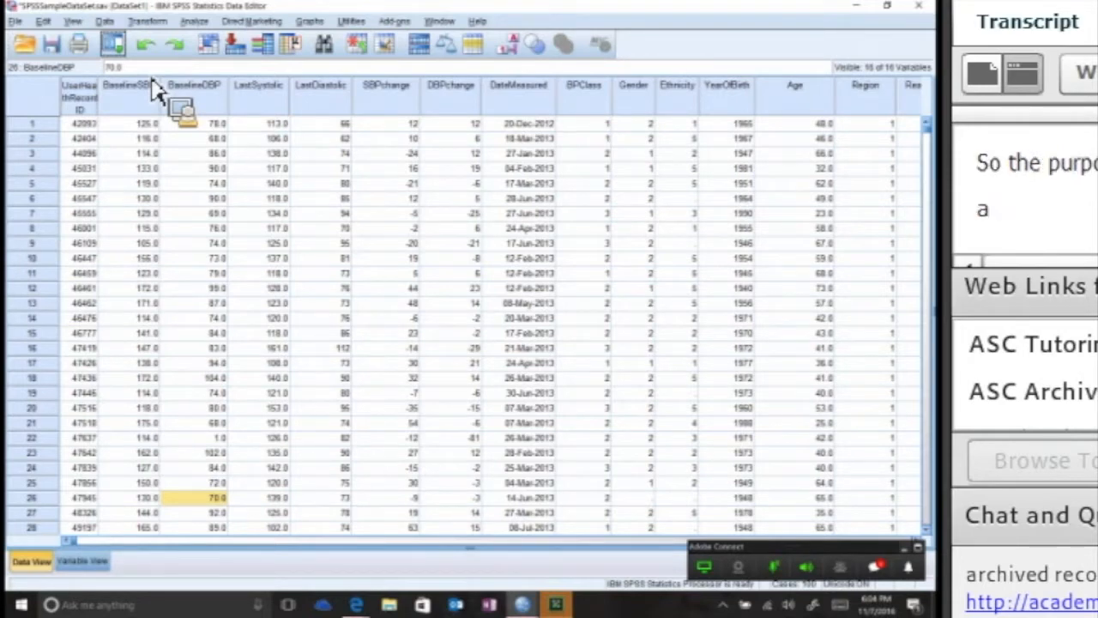
- Open the Sort Cases dialog from the Data menu
{"action": "left_click", "coordinate": [105, 20]}
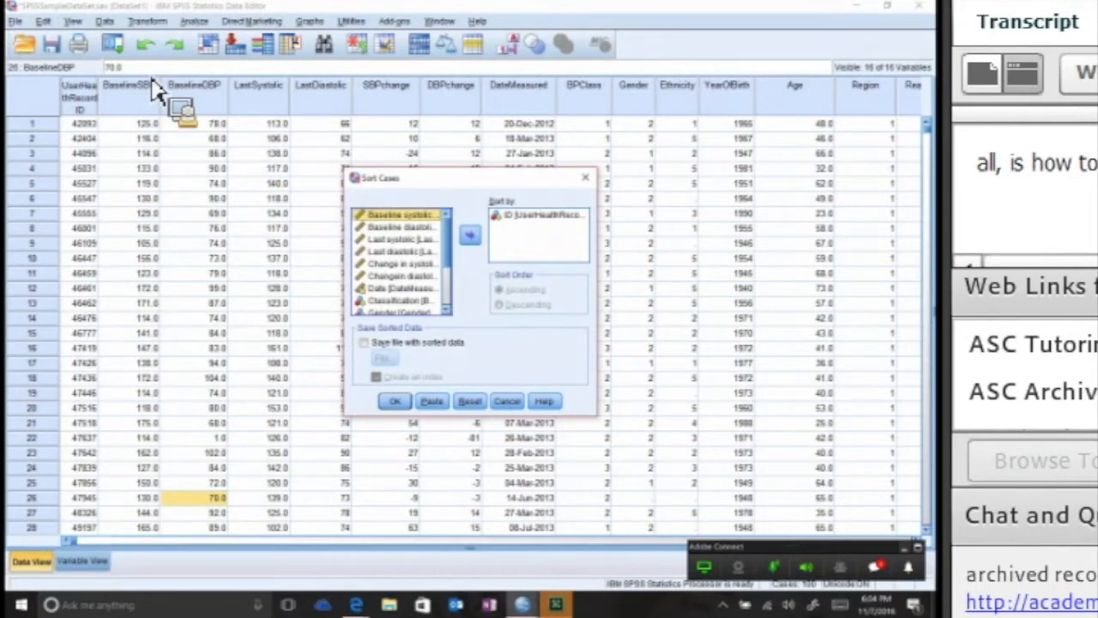
- Reset the dialog, sort cases by ID ascending, and return to the Data Editor
{"action": "left_click", "coordinate": [538, 214]}
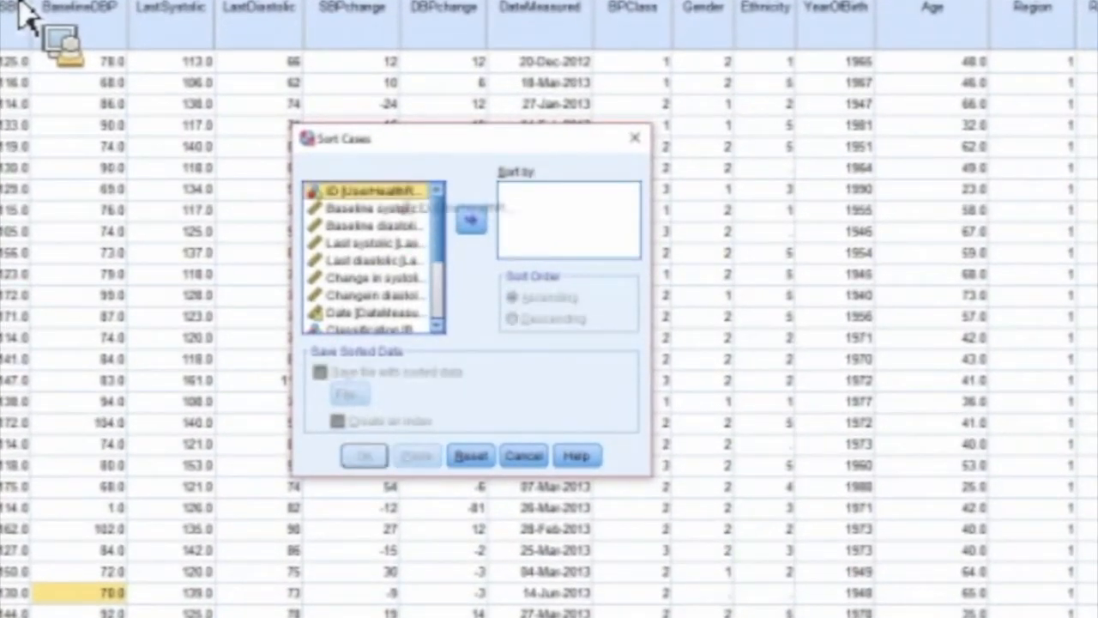
{"action": "left_click", "coordinate": [470, 218]}
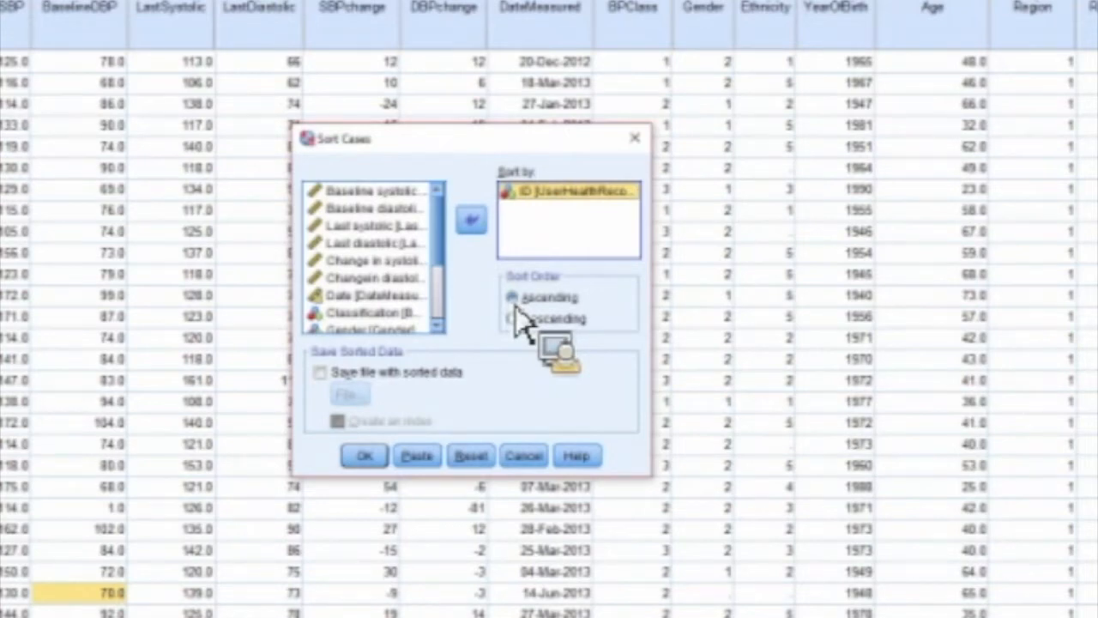
{"action": "left_click", "coordinate": [364, 456]}
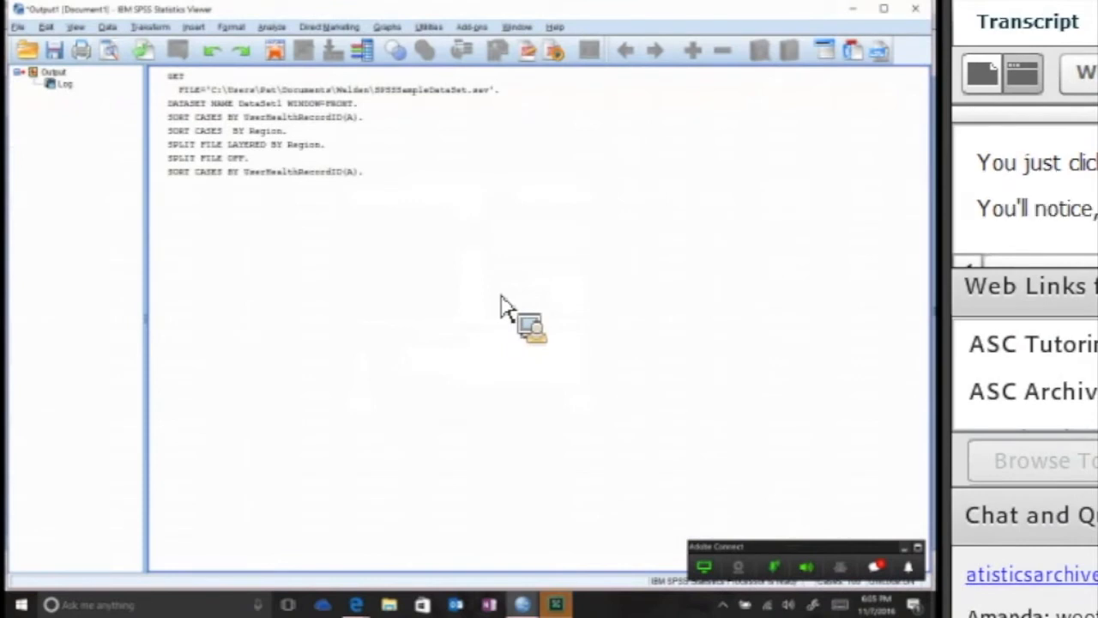
{"action": "mouse_move", "coordinate": [555, 605]}
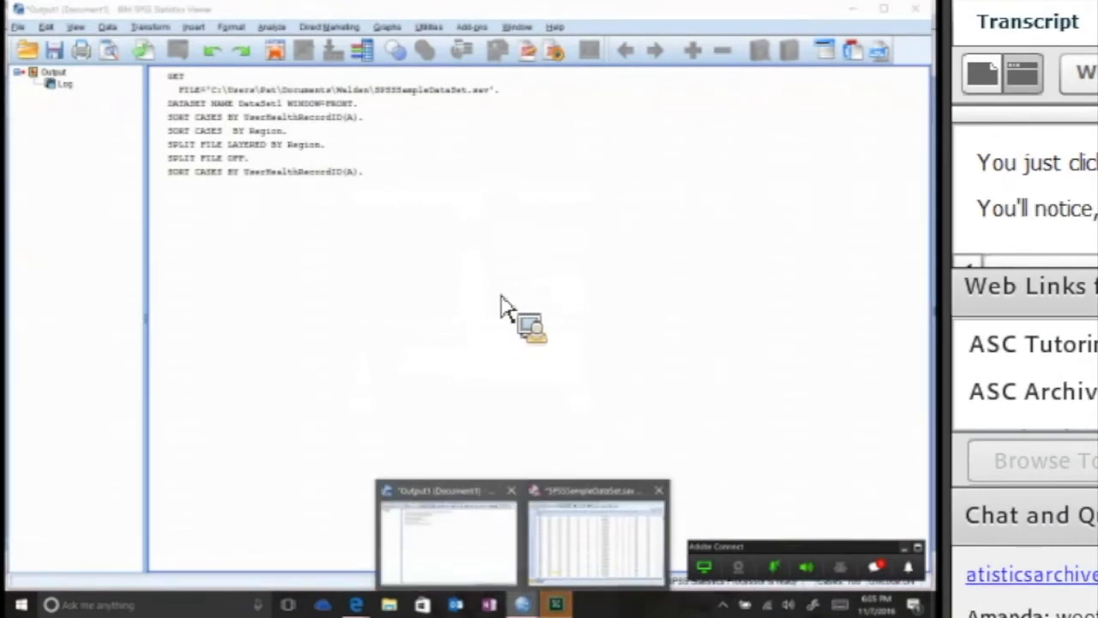
{"action": "left_click", "coordinate": [596, 532]}
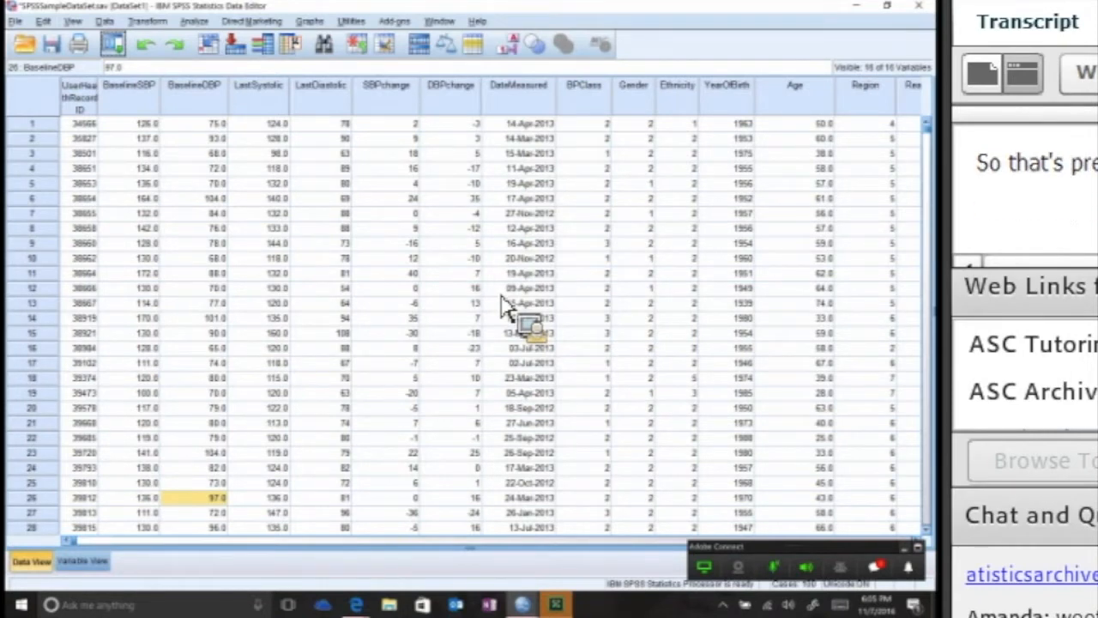
- Split the file by Region of the country using Compare groups
{"action": "left_click", "coordinate": [105, 20]}
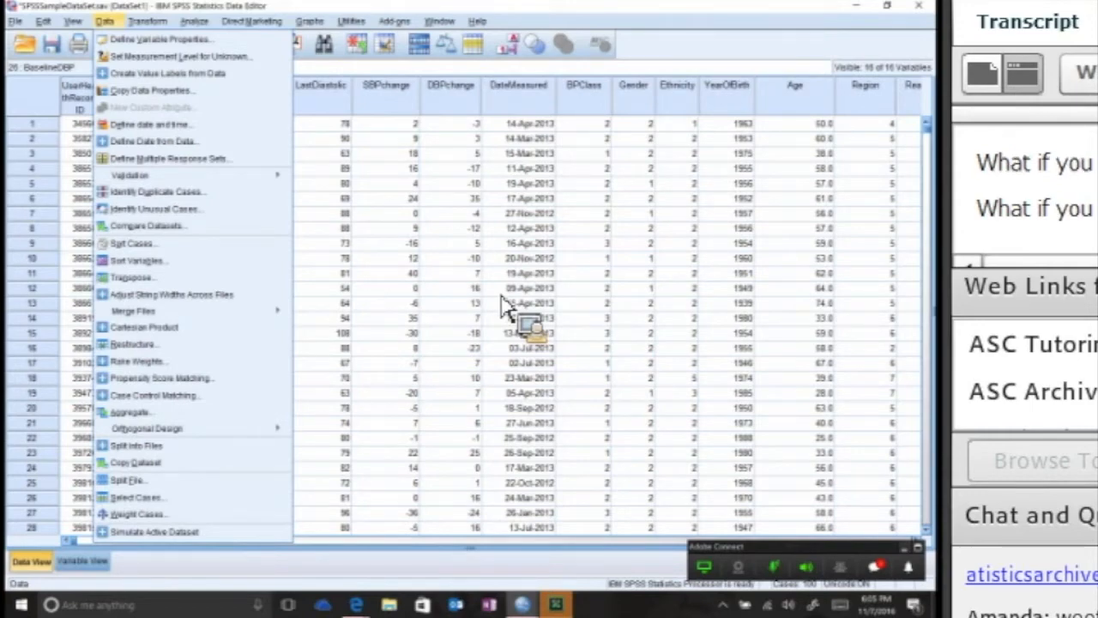
{"action": "left_click", "coordinate": [127, 462]}
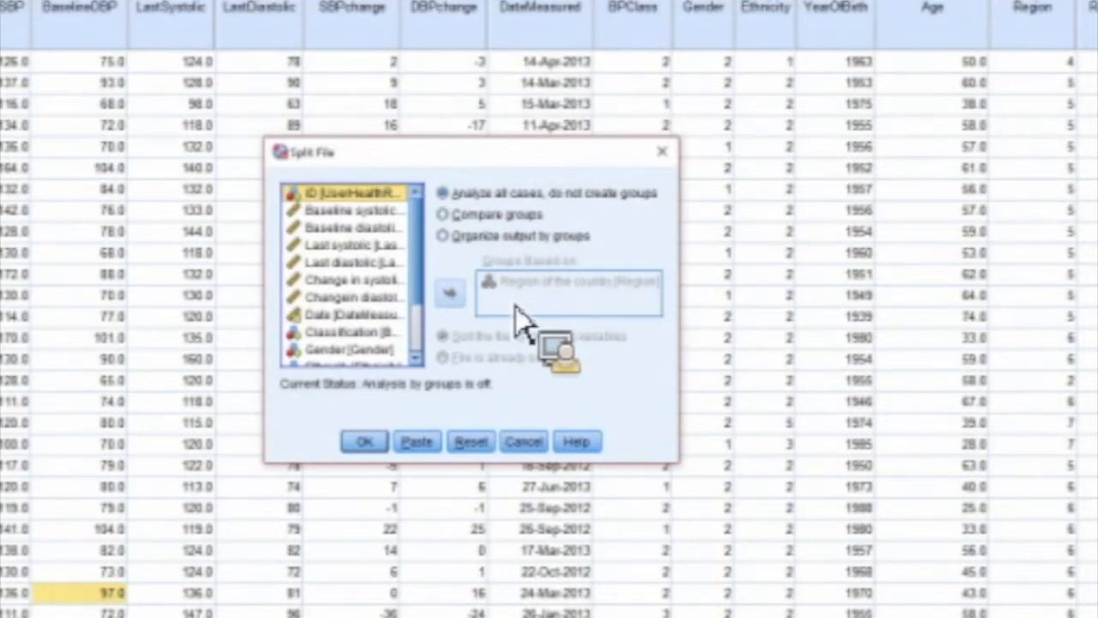
{"action": "left_click", "coordinate": [442, 214]}
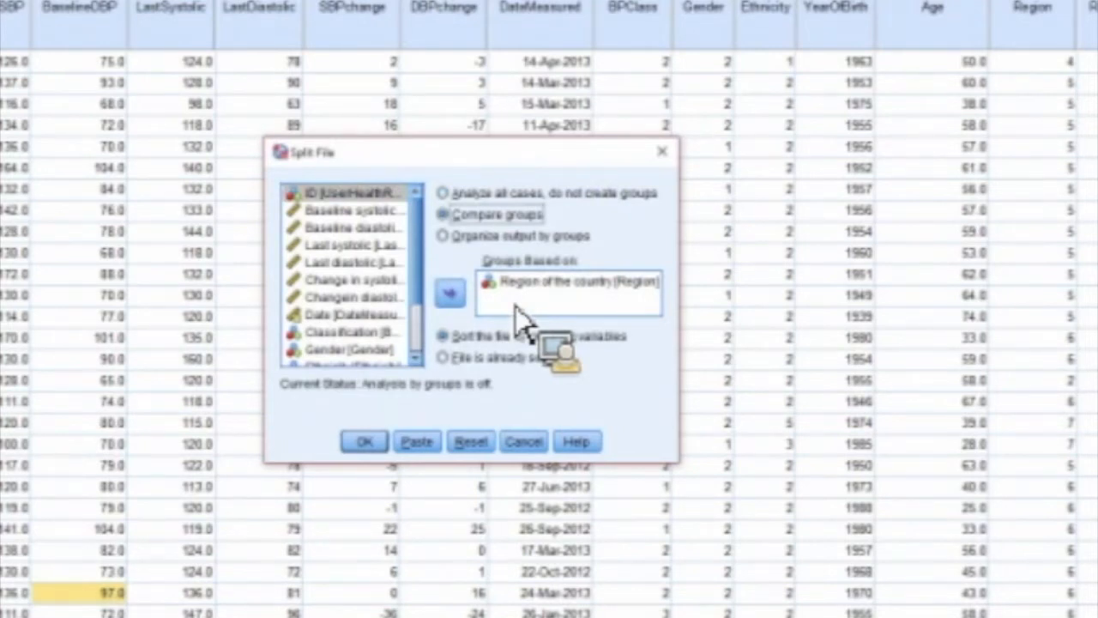
{"action": "left_click", "coordinate": [571, 282]}
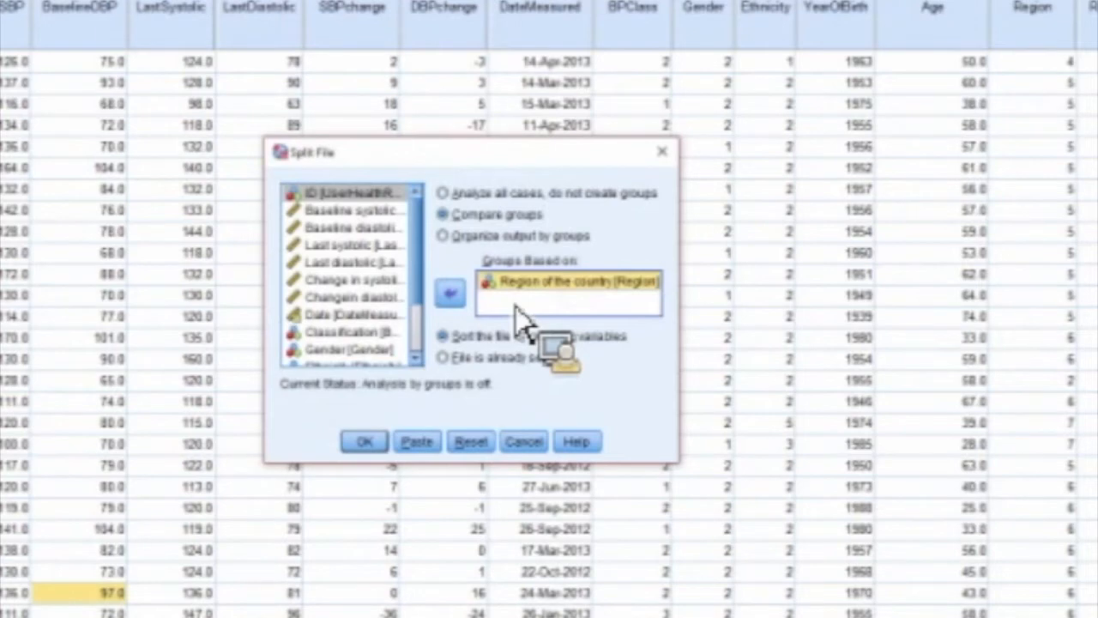
{"action": "left_click", "coordinate": [363, 441]}
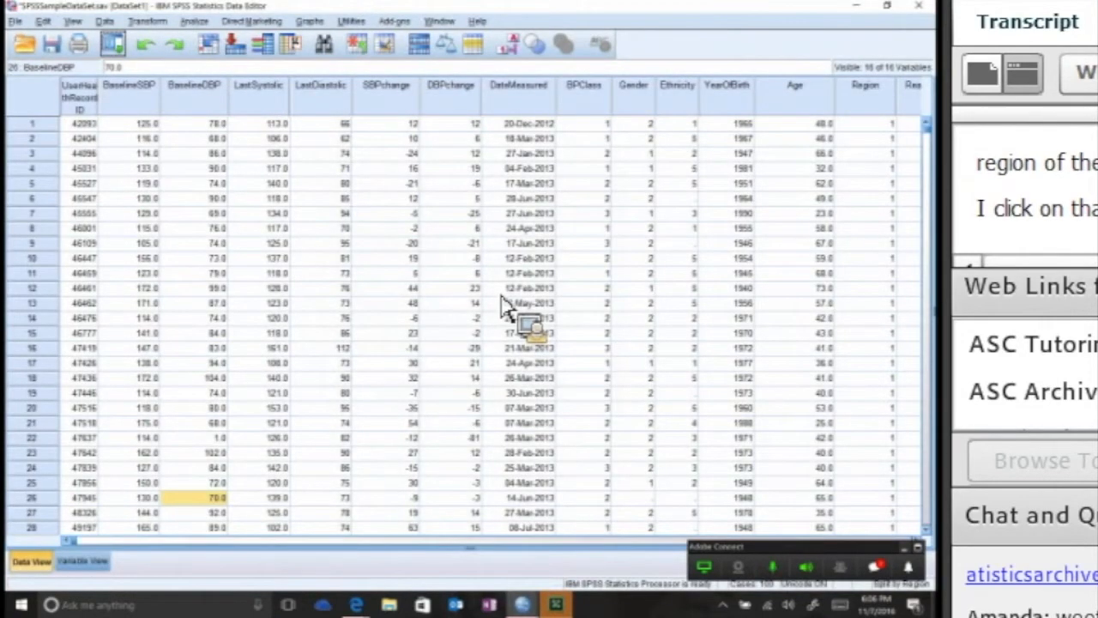
- Run Frequencies on baseline systolic and diastolic with mean, median, mode and std. deviation
{"action": "left_click", "coordinate": [194, 21]}
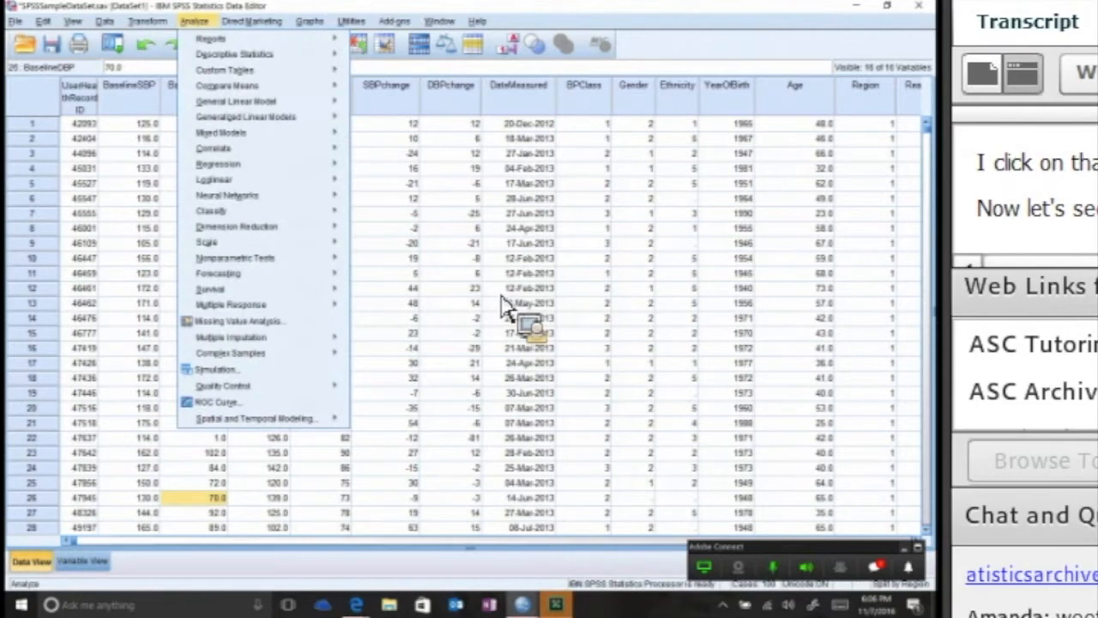
{"action": "left_click", "coordinate": [233, 54]}
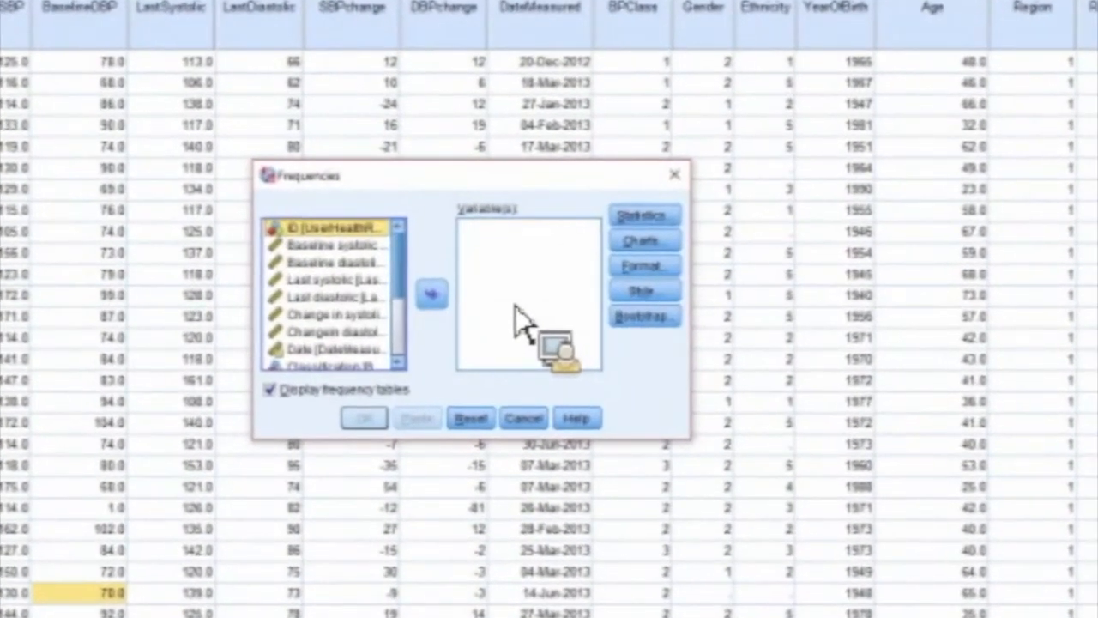
{"action": "left_click", "coordinate": [432, 293]}
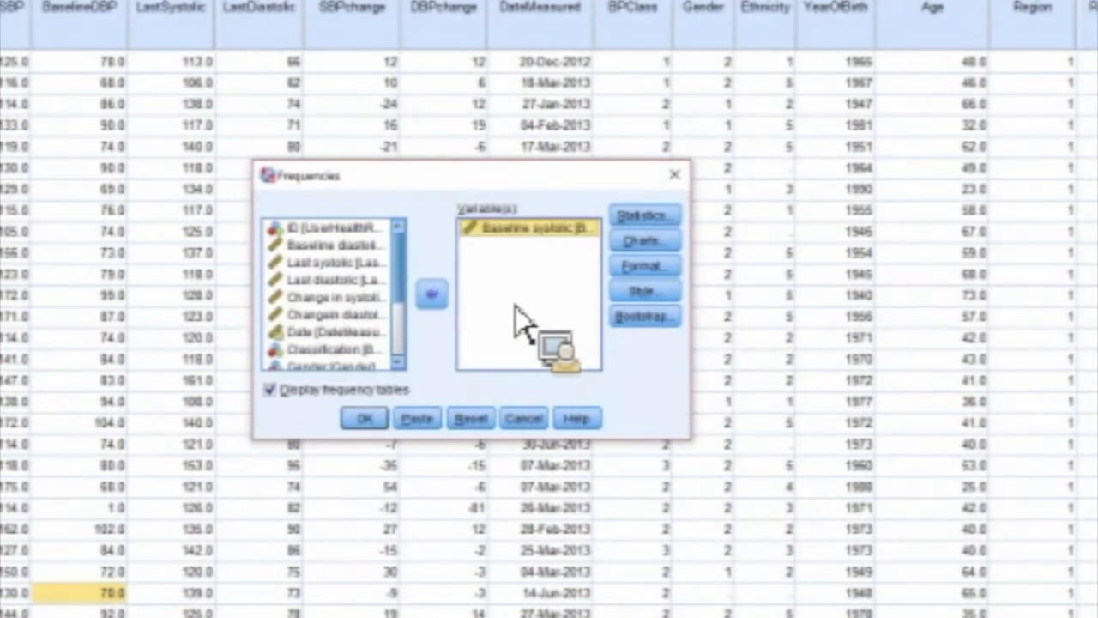
{"action": "left_click", "coordinate": [432, 293]}
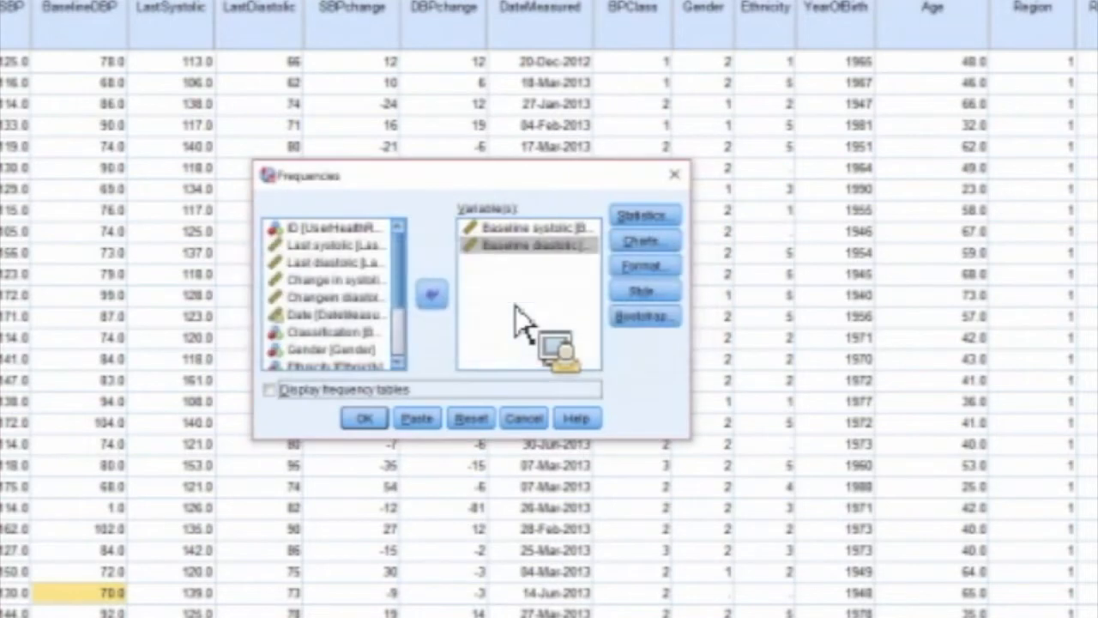
{"action": "left_click", "coordinate": [644, 213]}
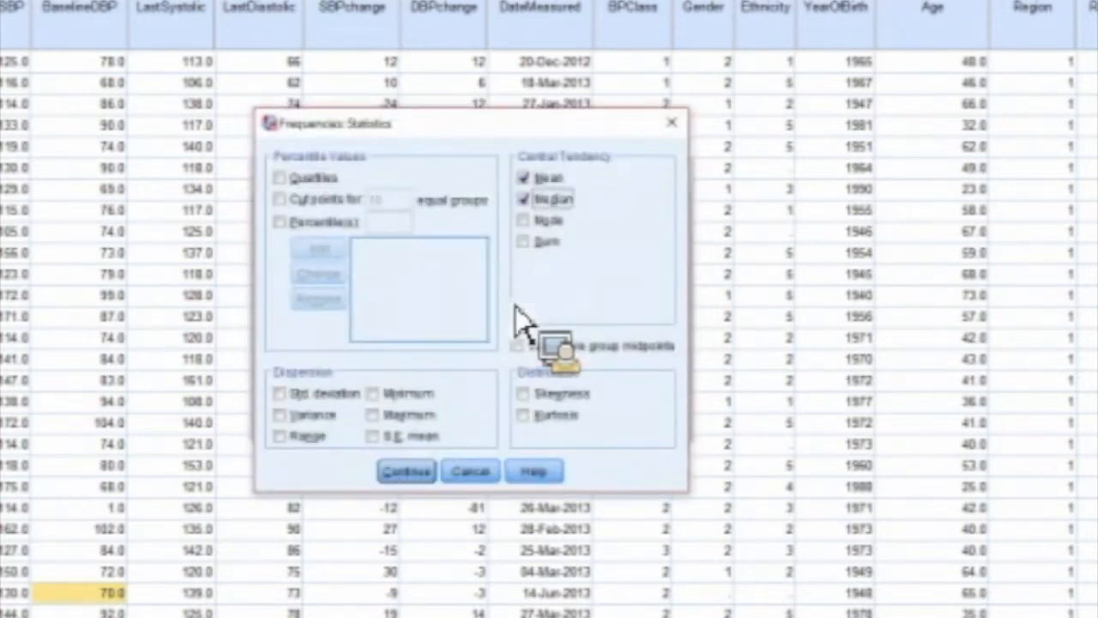
{"action": "left_click", "coordinate": [526, 220]}
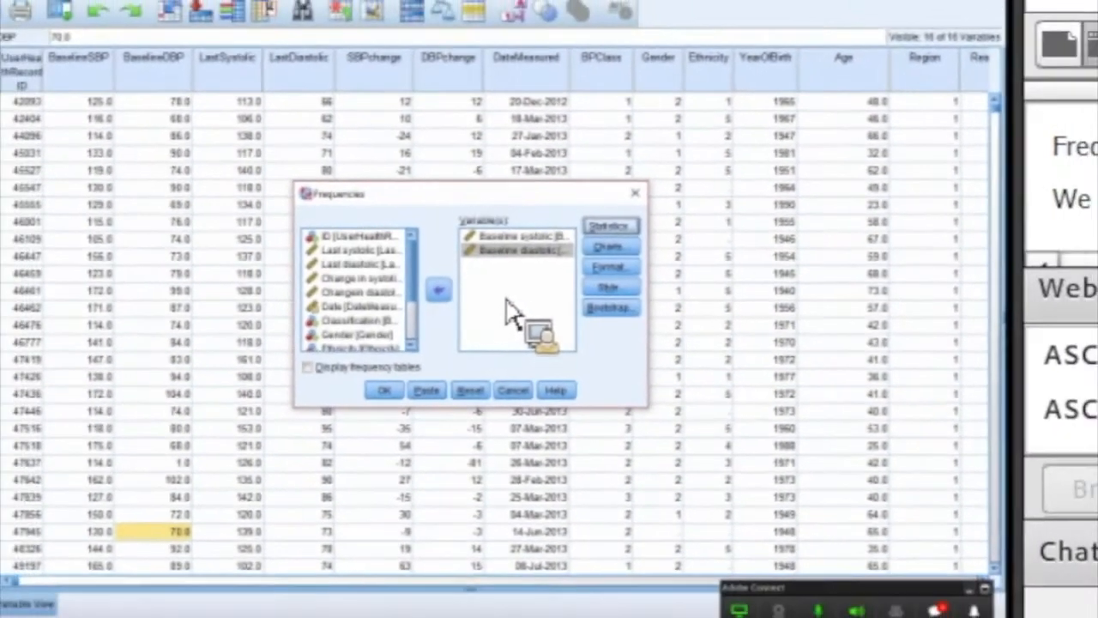
{"action": "left_click", "coordinate": [384, 390]}
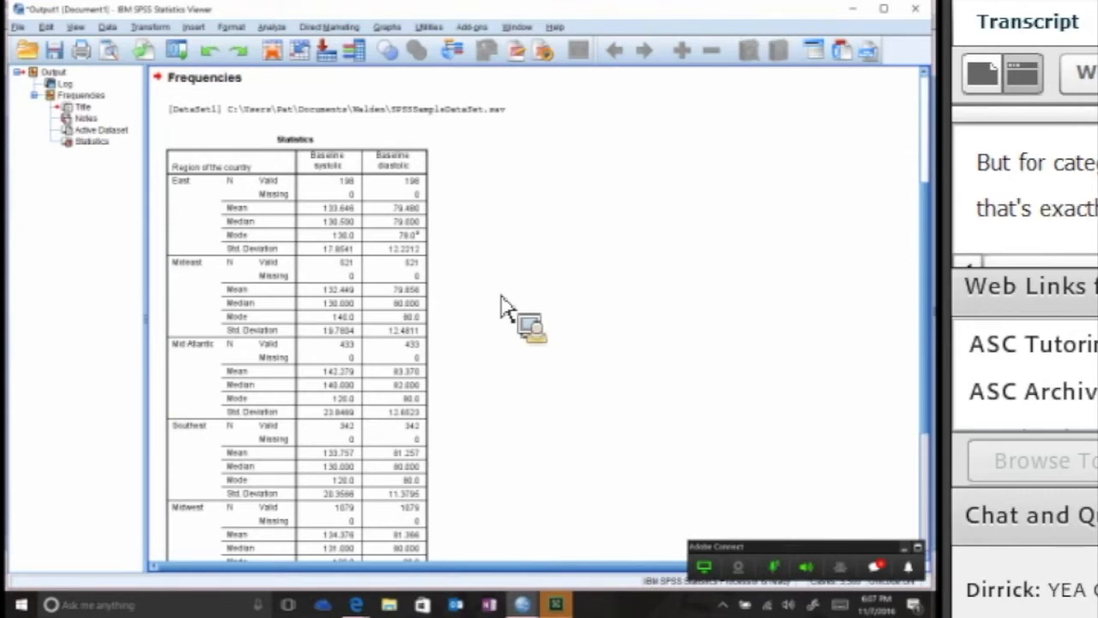
{"action": "mouse_move", "coordinate": [555, 604]}
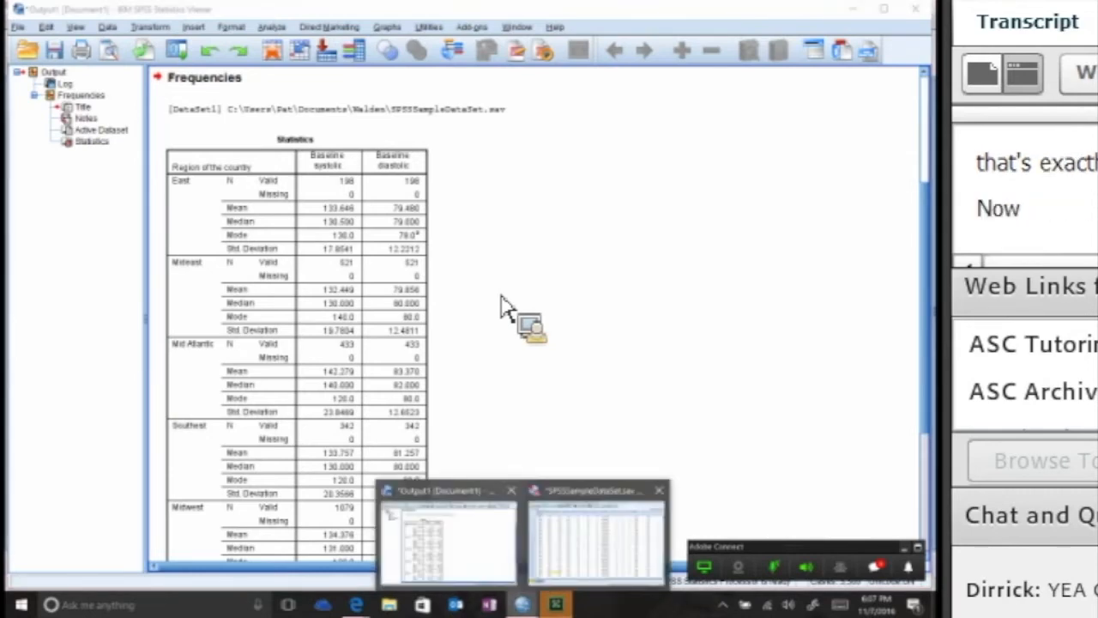
- Turn off the split by region in the Data Editor
{"action": "left_click", "coordinate": [595, 536]}
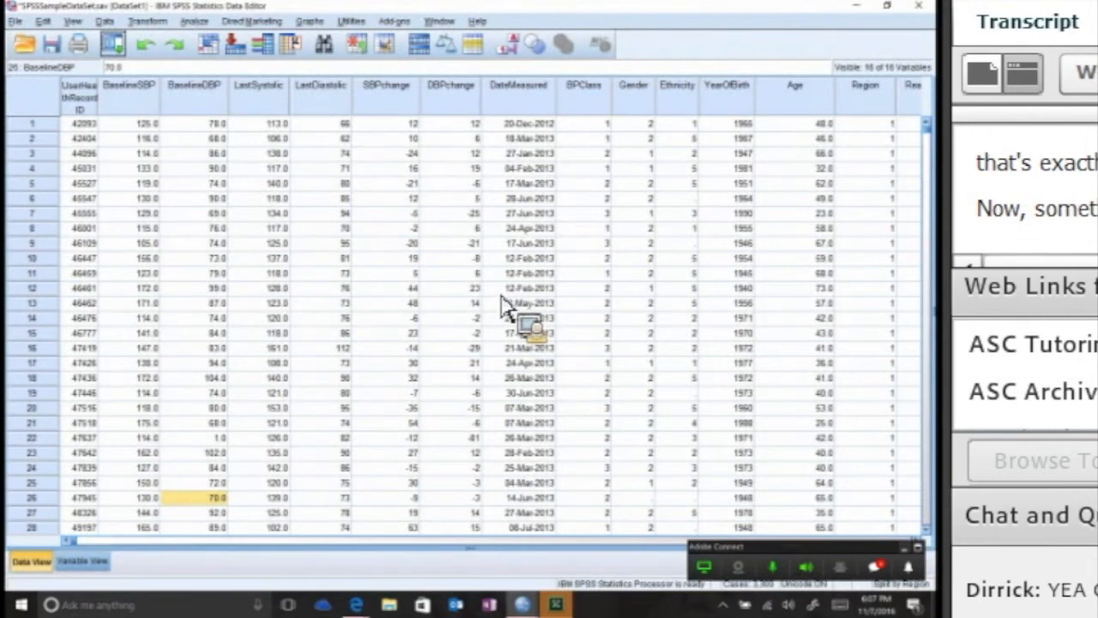
{"action": "left_click", "coordinate": [104, 22]}
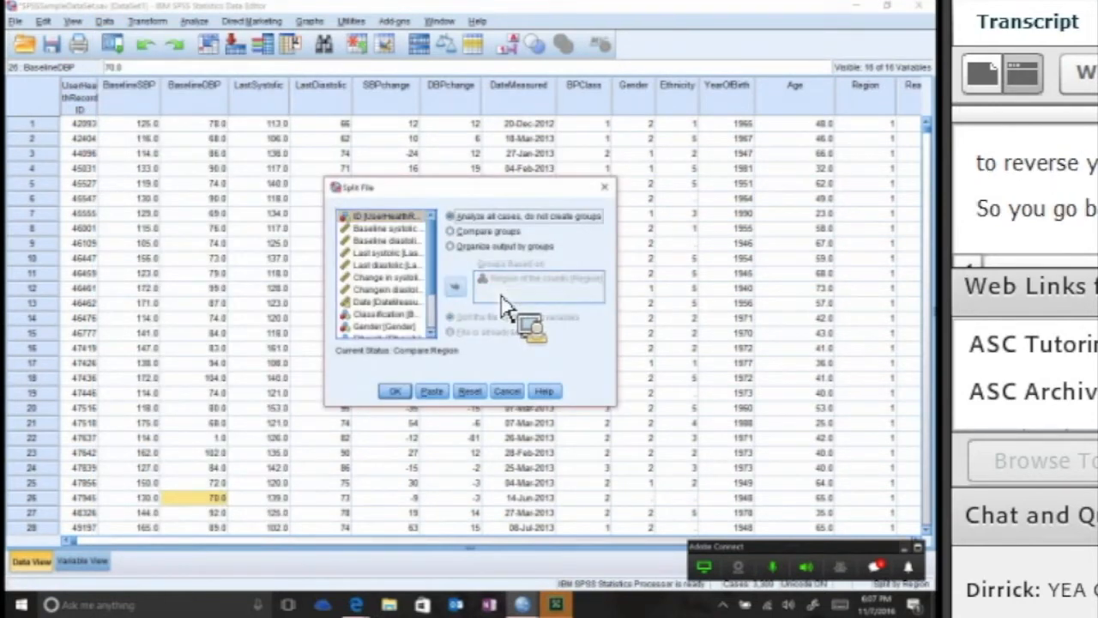
{"action": "left_click", "coordinate": [394, 391]}
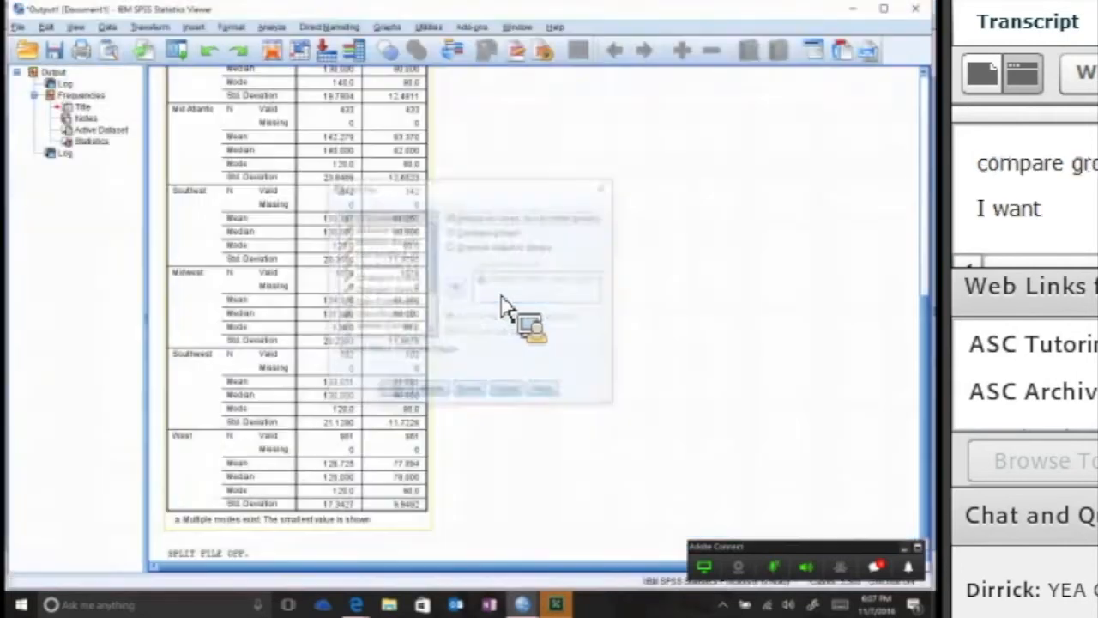
- Reopen the Frequencies dialog and cancel it without running
{"action": "left_click", "coordinate": [271, 27]}
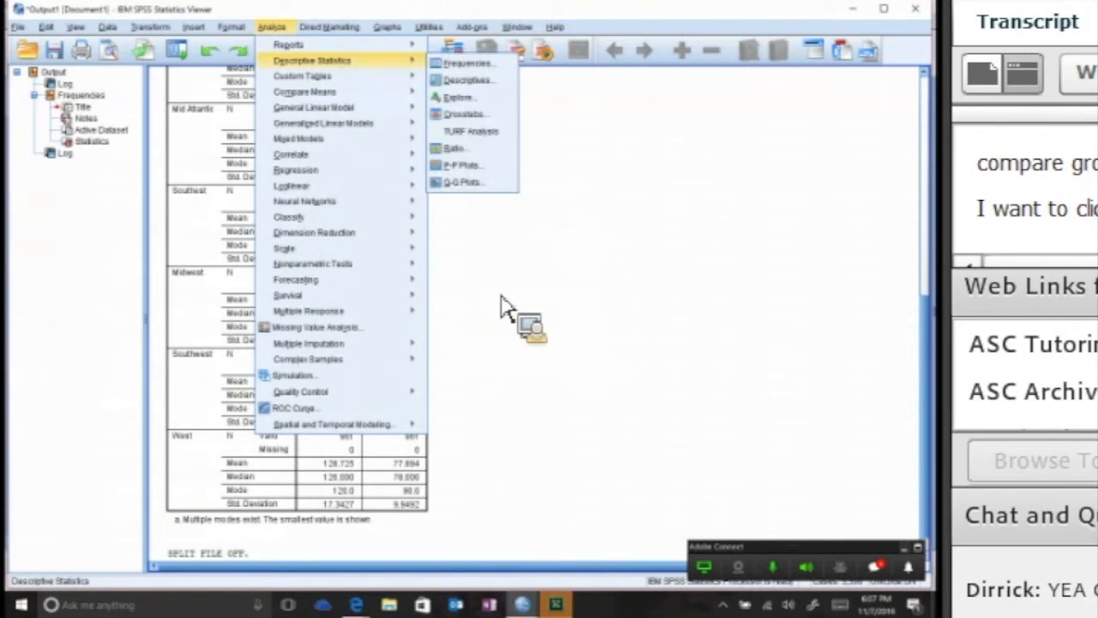
{"action": "left_click", "coordinate": [467, 63]}
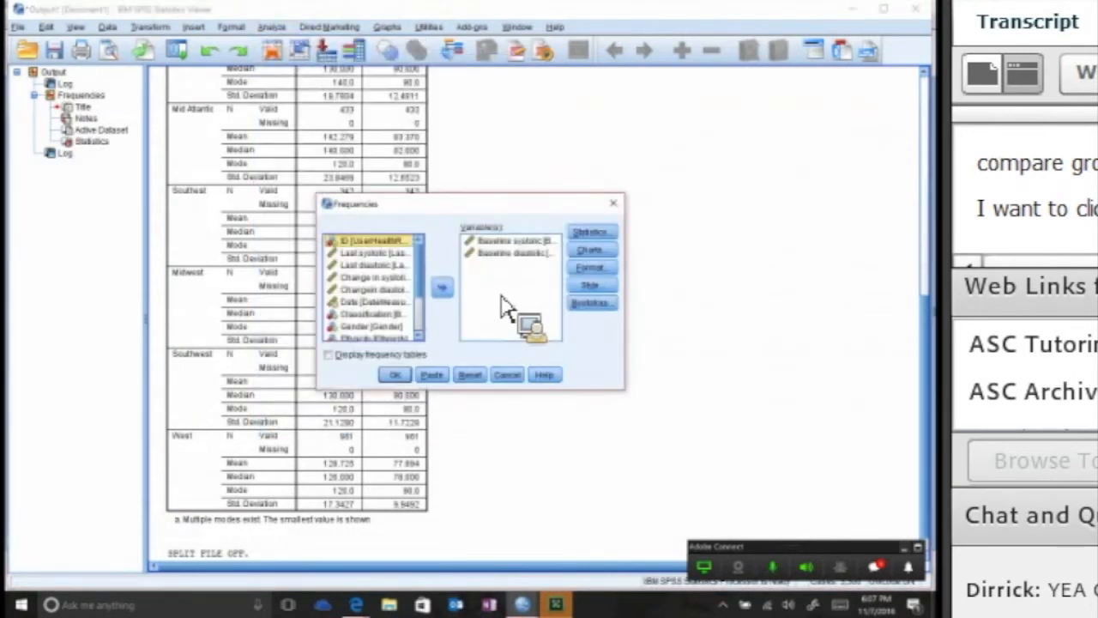
{"action": "left_click", "coordinate": [394, 375]}
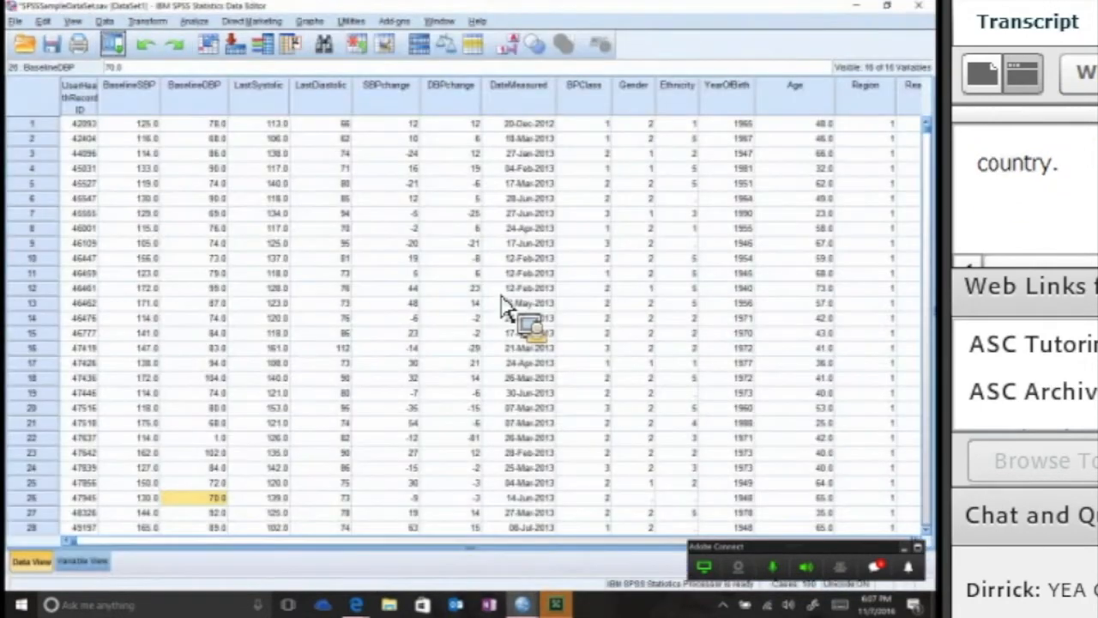
- Select only cases satisfying the condition BaselineSBP >= 140
{"action": "left_click", "coordinate": [105, 21]}
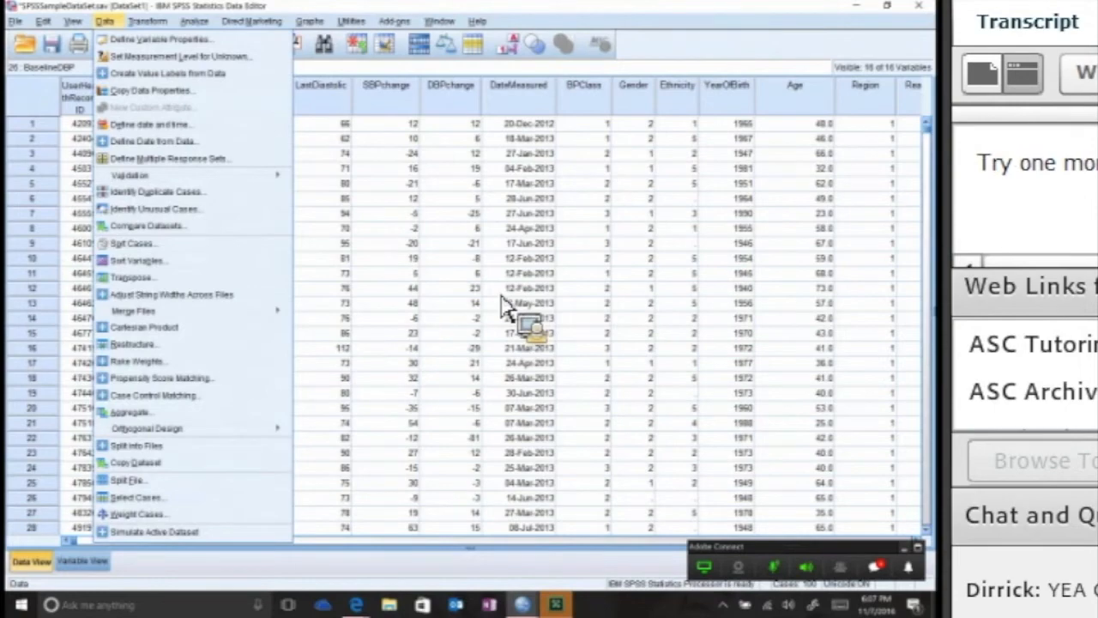
{"action": "left_click", "coordinate": [137, 496]}
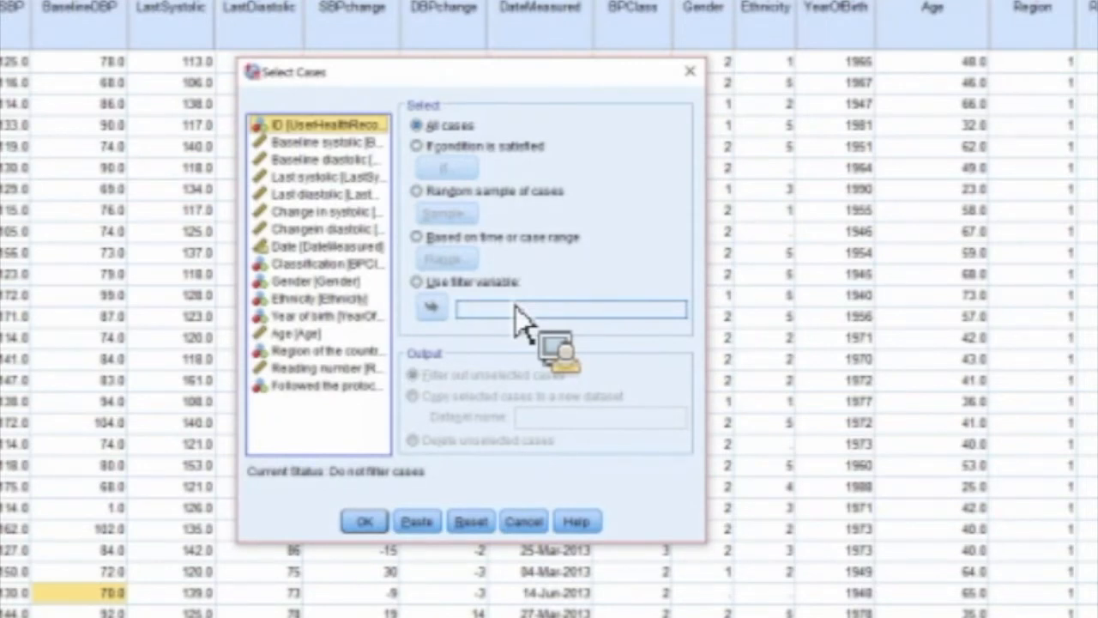
{"action": "left_click", "coordinate": [418, 145]}
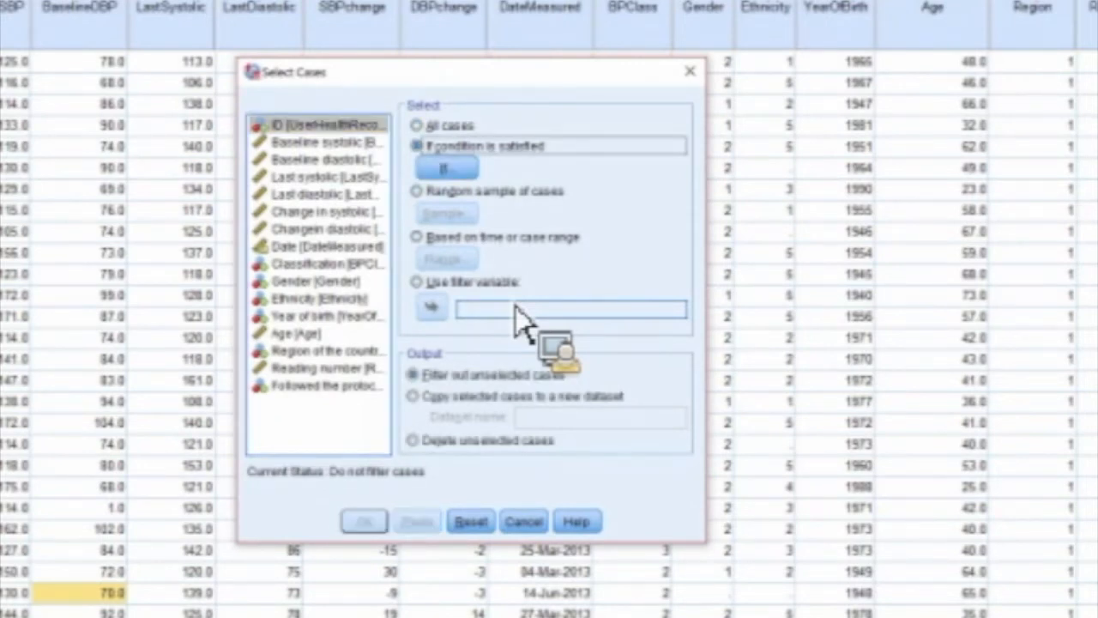
{"action": "left_click", "coordinate": [445, 167]}
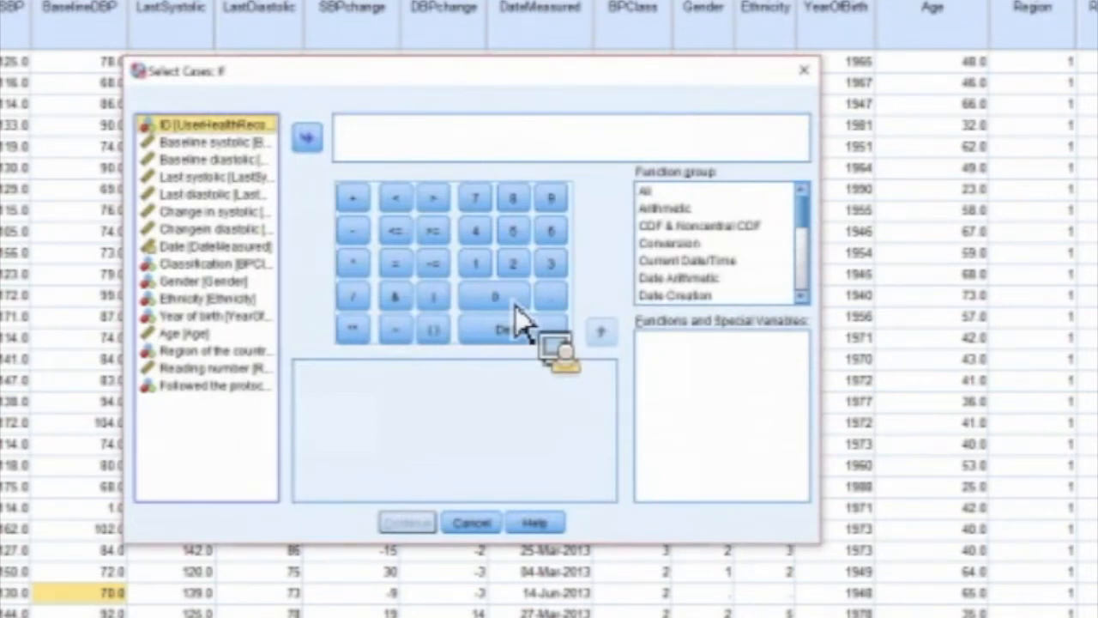
{"action": "left_click", "coordinate": [307, 137]}
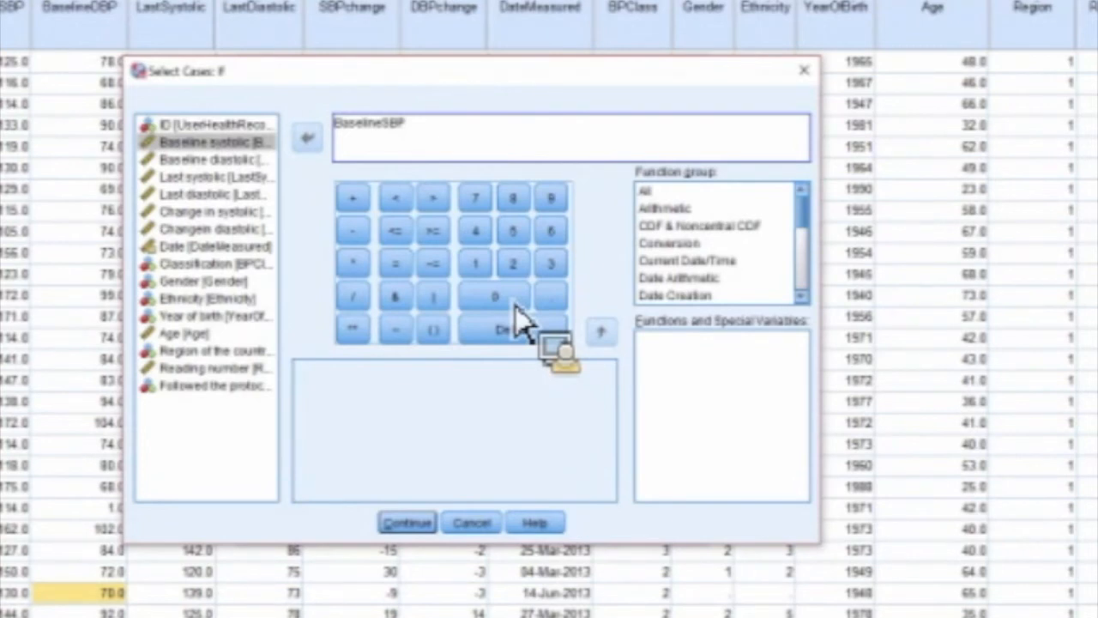
{"action": "left_click", "coordinate": [433, 230]}
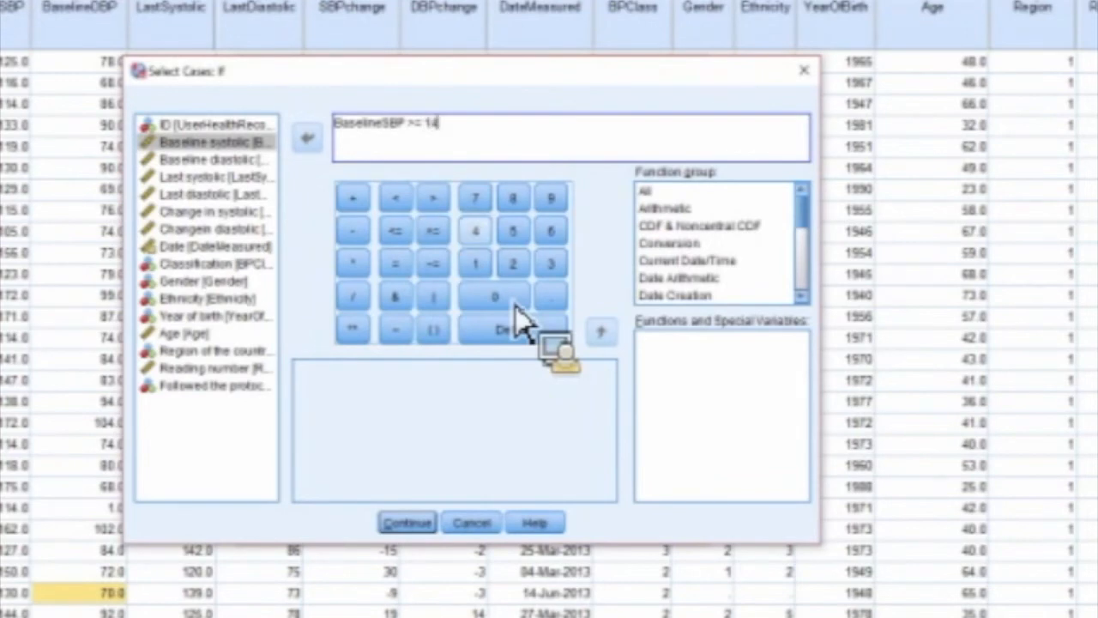
{"action": "left_click", "coordinate": [494, 296]}
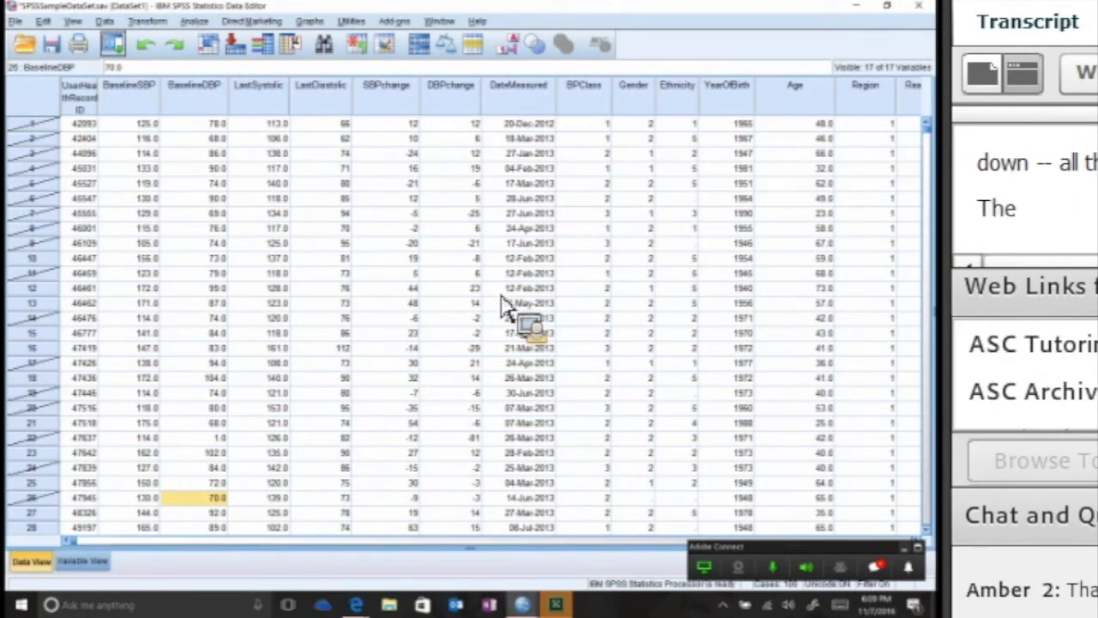
{"action": "mouse_move", "coordinate": [39, 146]}
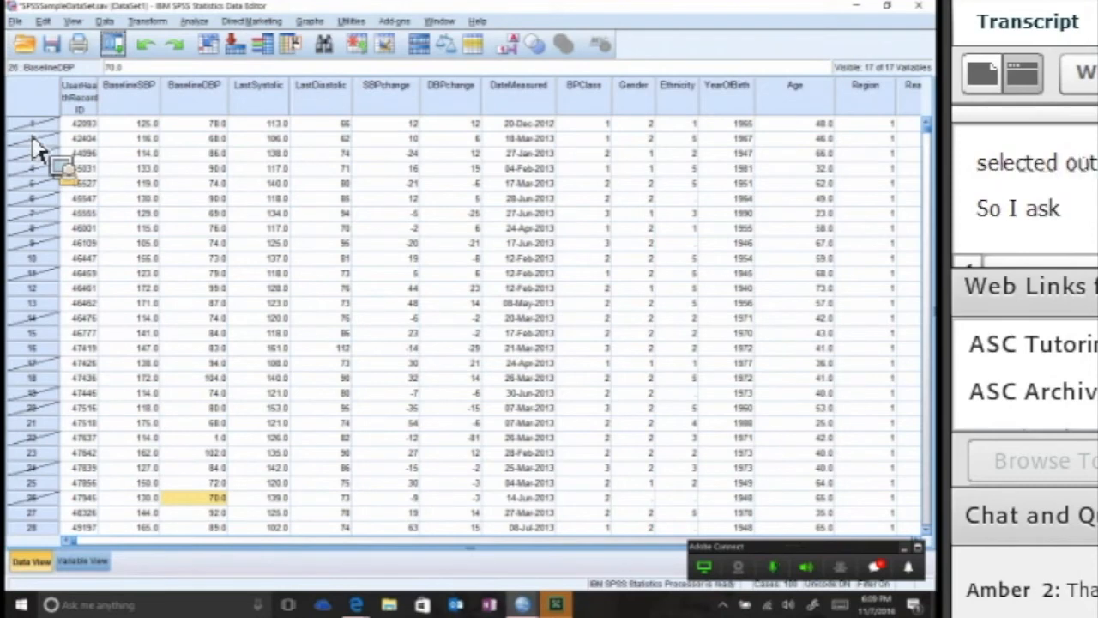
{"action": "mouse_move", "coordinate": [120, 116]}
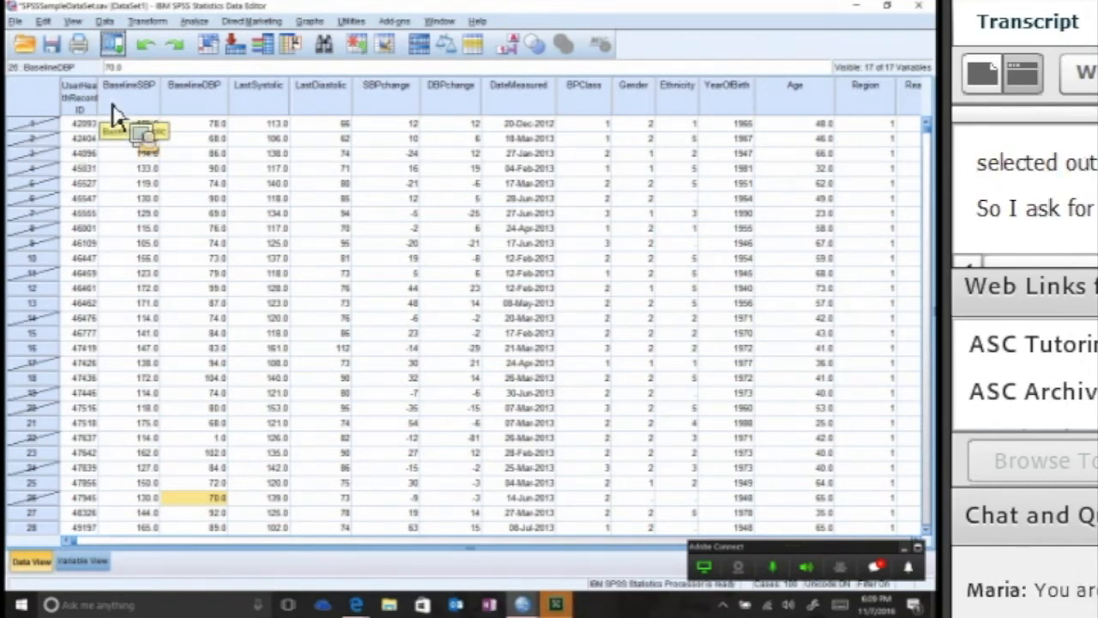
{"action": "mouse_move", "coordinate": [129, 167]}
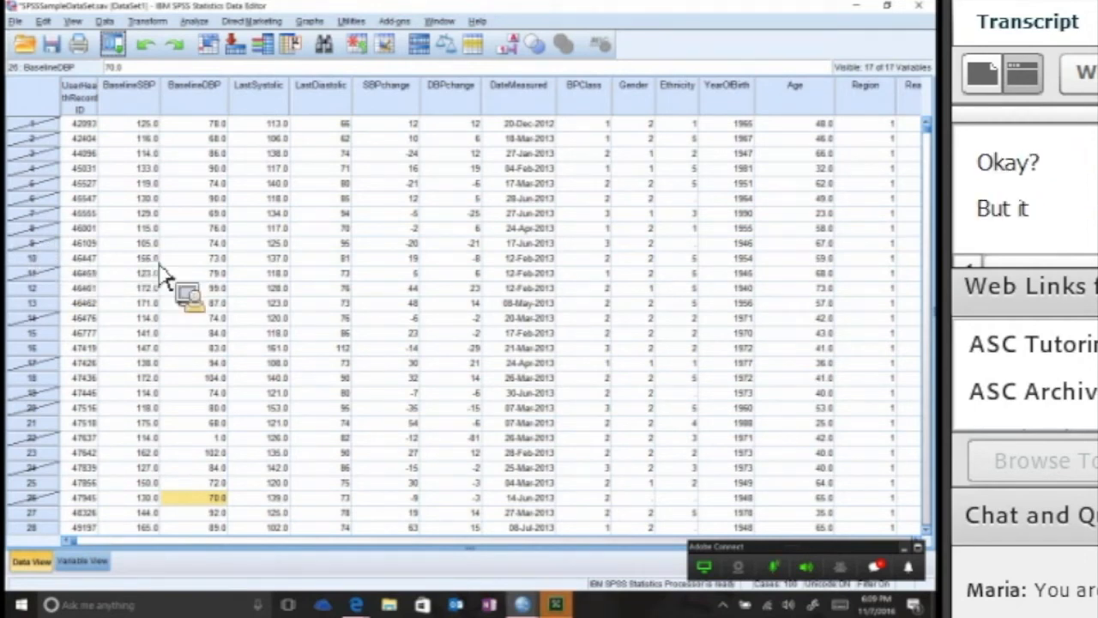
- Rerun Frequencies on baseline systolic and diastolic for the filtered cases
{"action": "left_click", "coordinate": [194, 21]}
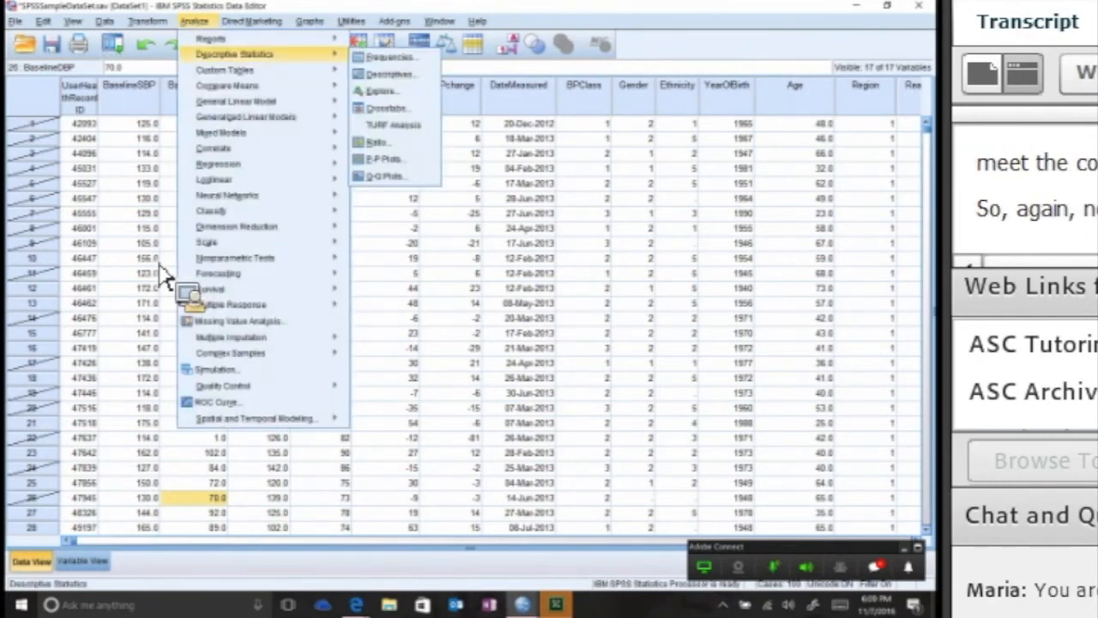
{"action": "left_click", "coordinate": [389, 57]}
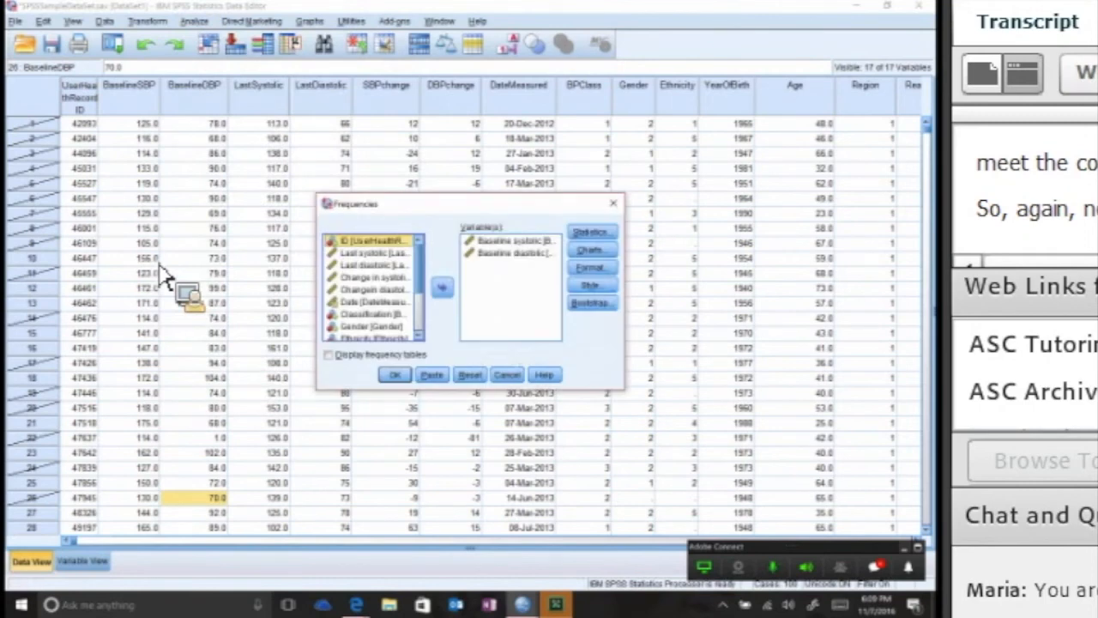
{"action": "left_click", "coordinate": [395, 375]}
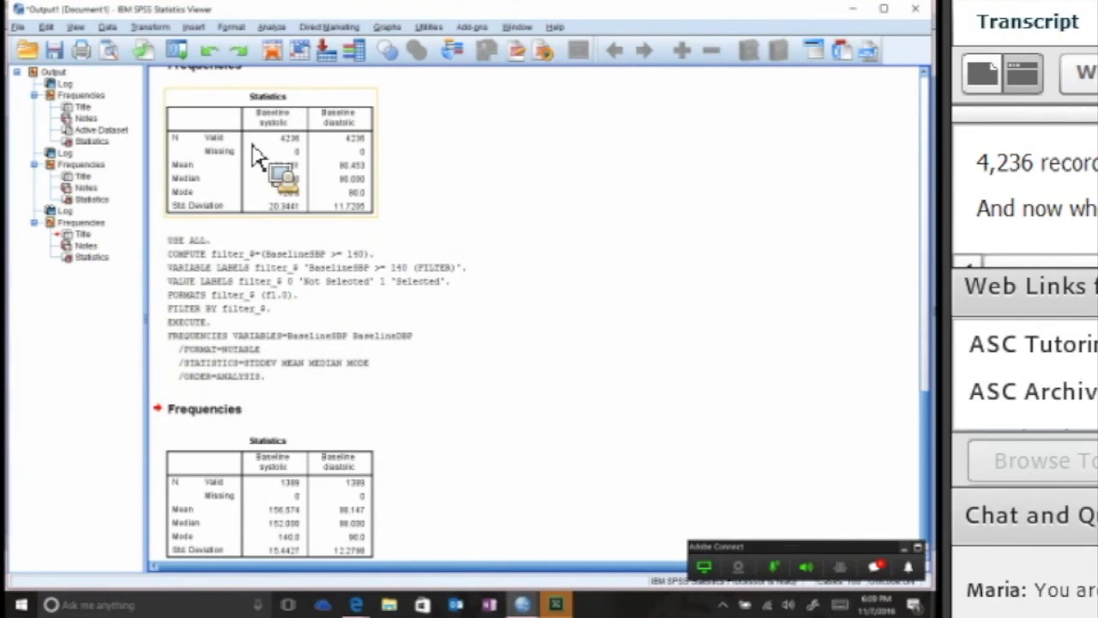
{"action": "mouse_move", "coordinate": [520, 604]}
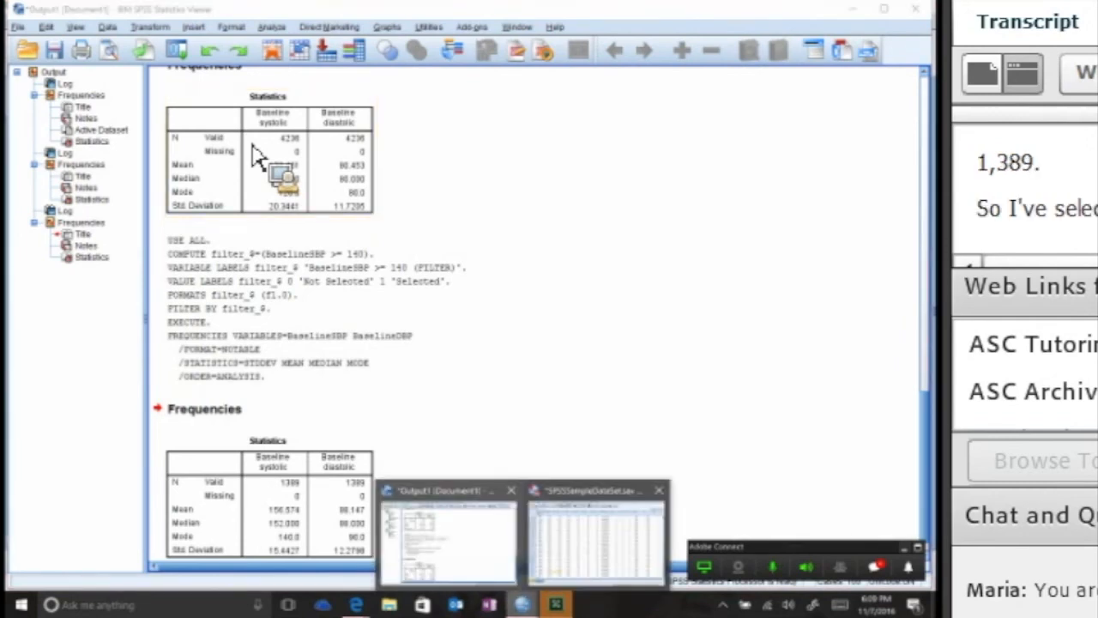
- Set Select Cases back to All cases, removing the BaselineSBP filter
{"action": "left_click", "coordinate": [594, 532]}
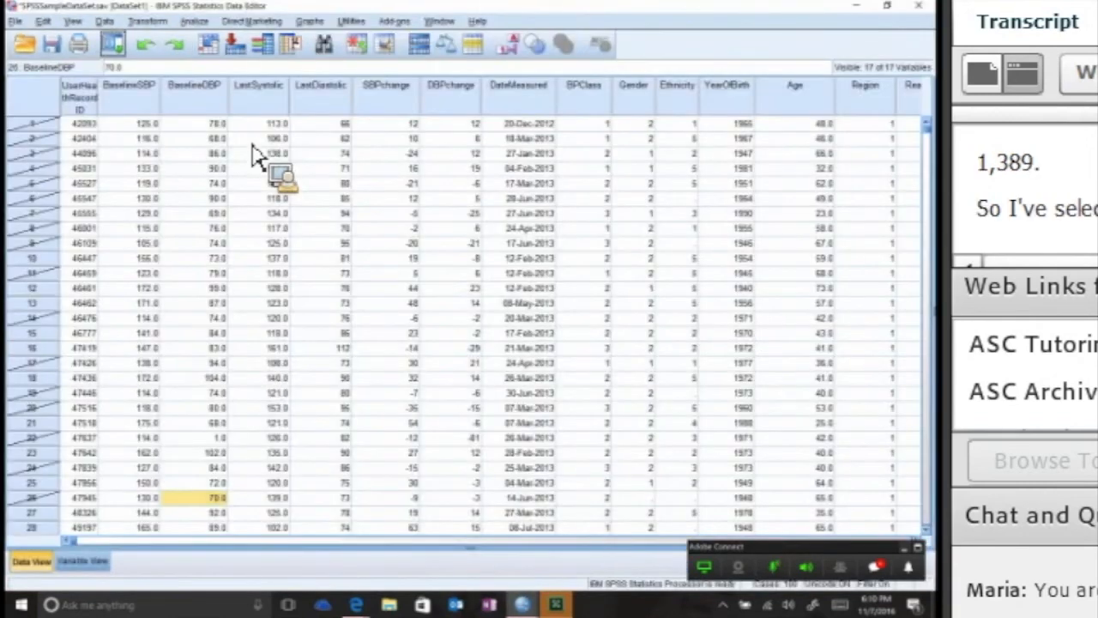
{"action": "left_click", "coordinate": [104, 21]}
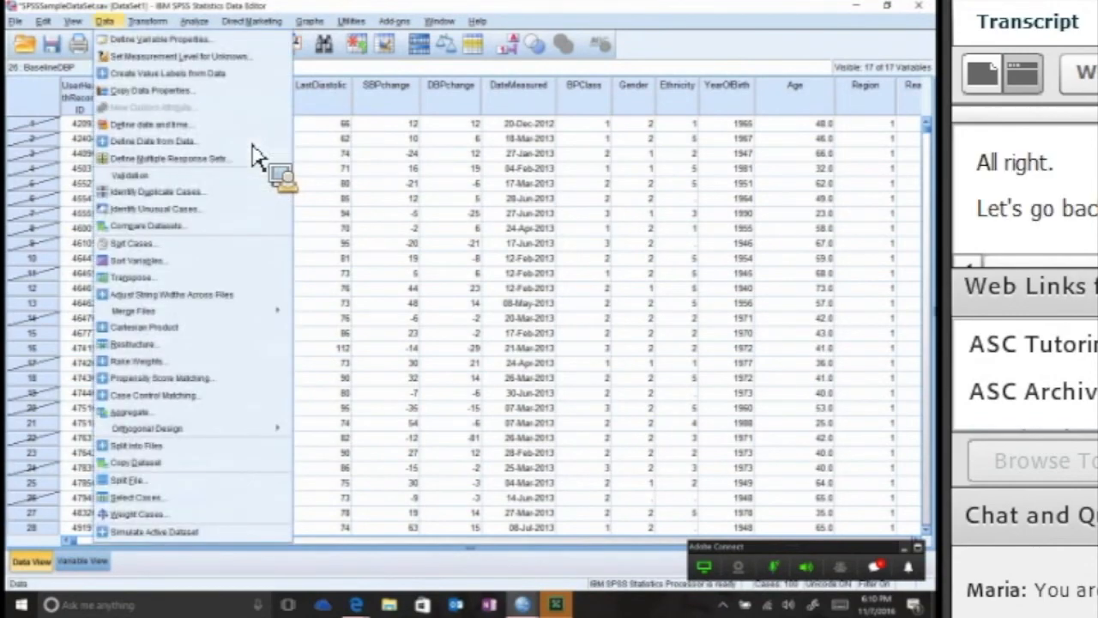
{"action": "left_click", "coordinate": [137, 497]}
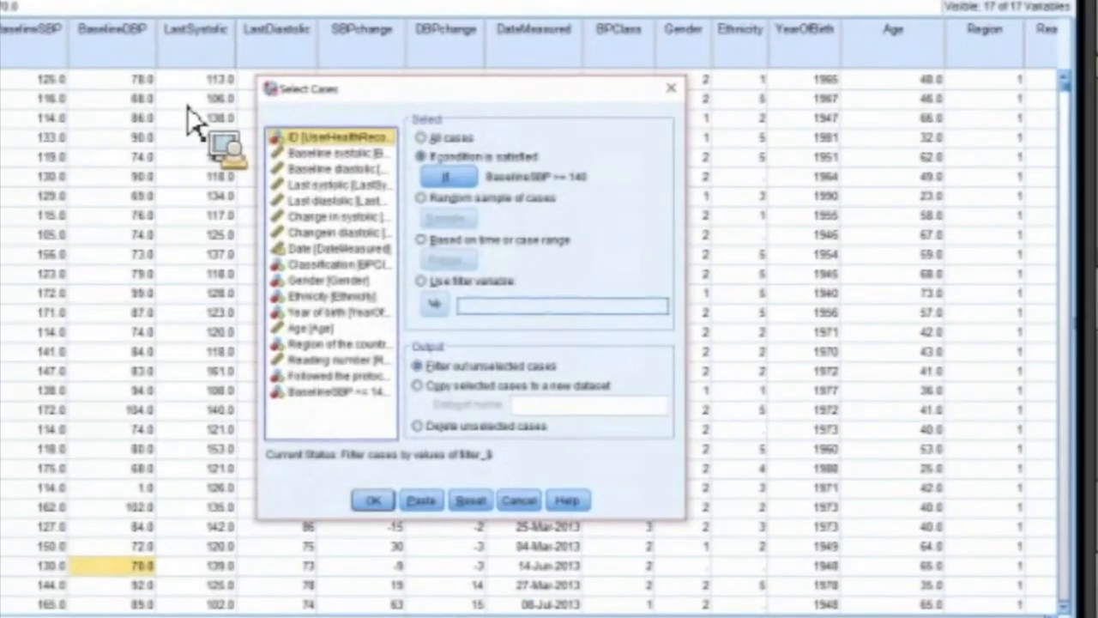
{"action": "left_click", "coordinate": [421, 137]}
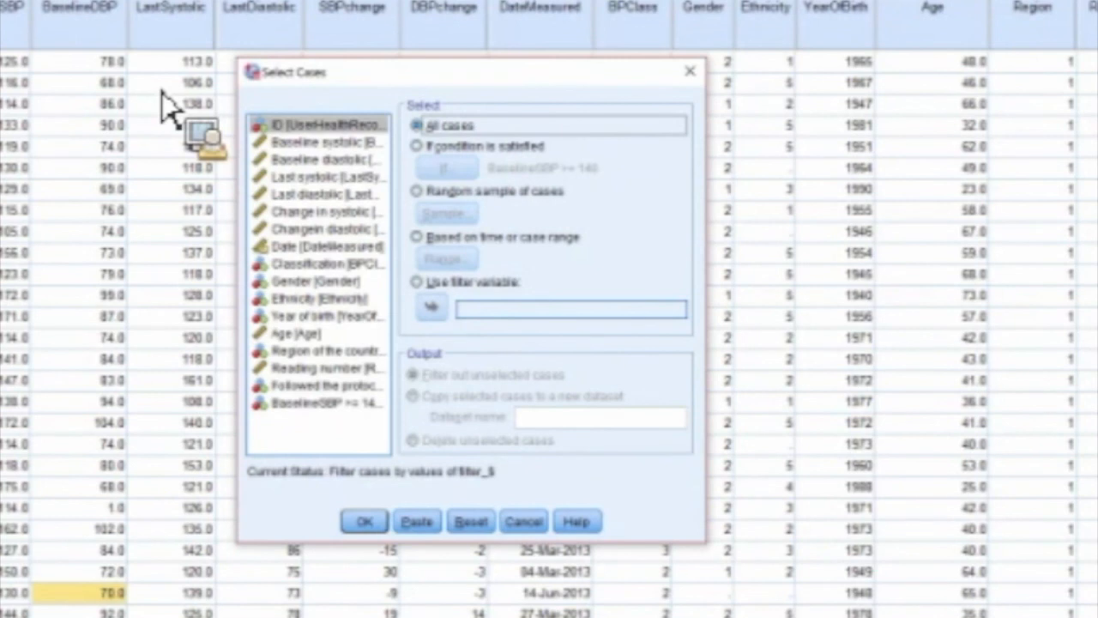
{"action": "left_click", "coordinate": [418, 145]}
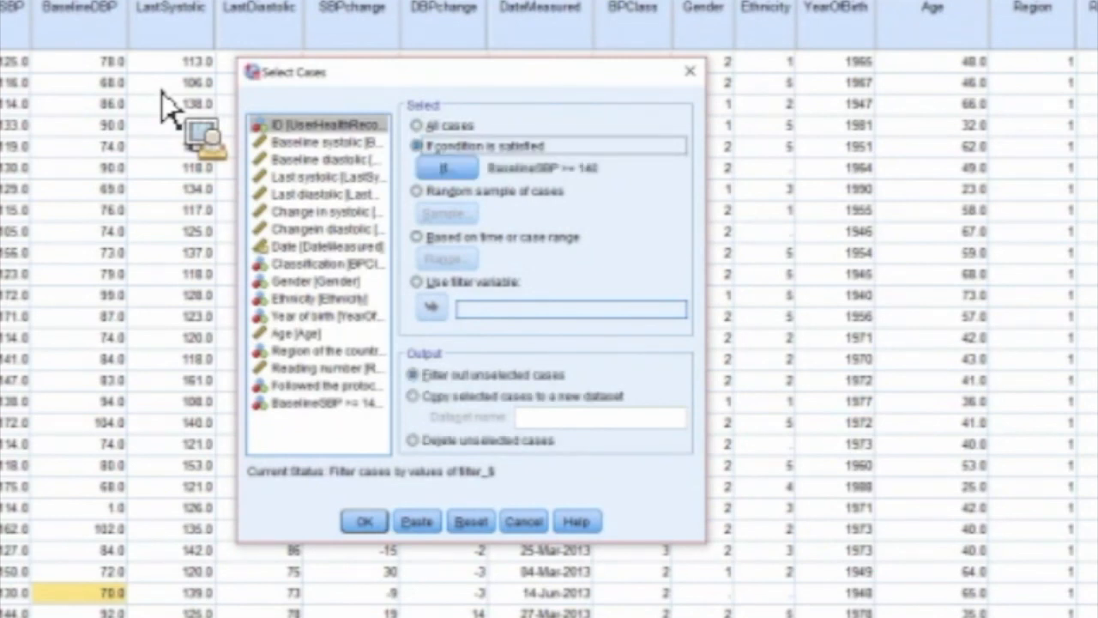
{"action": "left_click", "coordinate": [417, 125]}
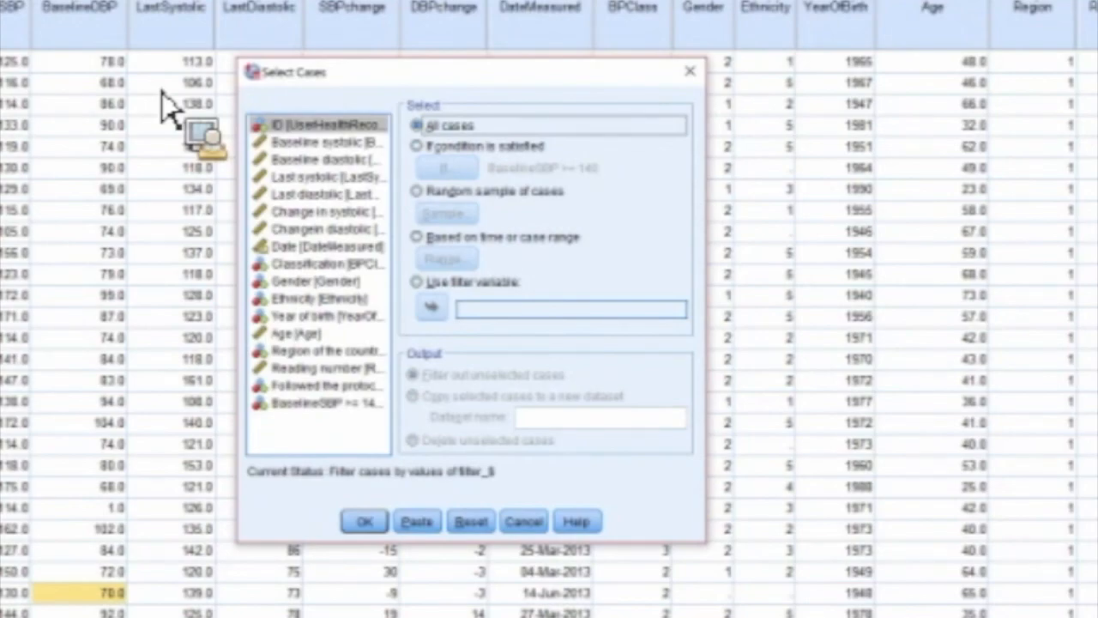
{"action": "left_click", "coordinate": [362, 521]}
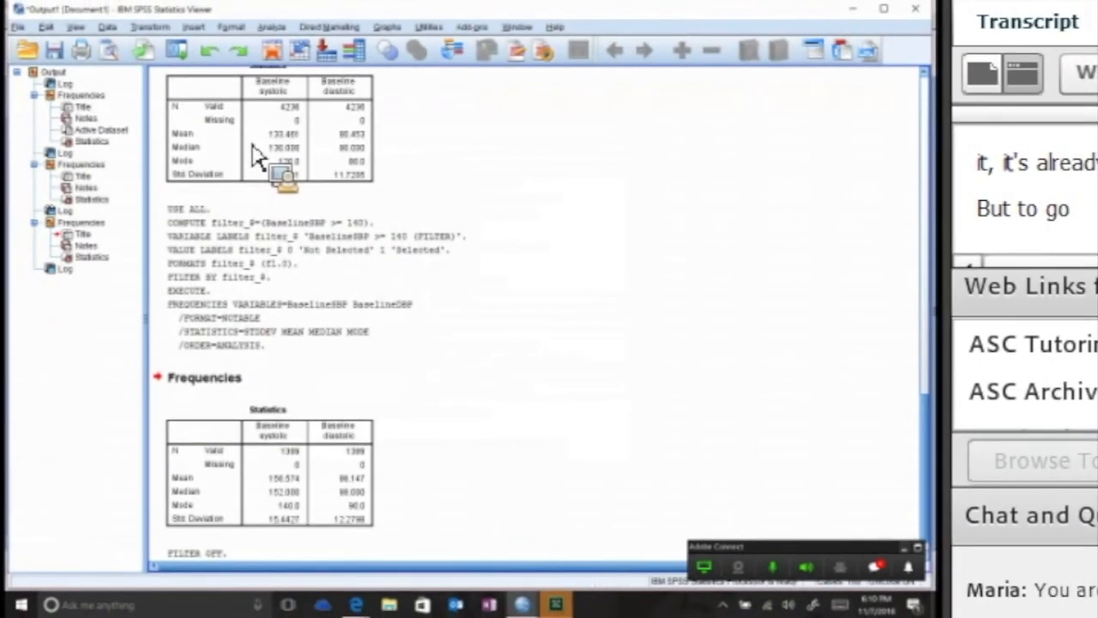